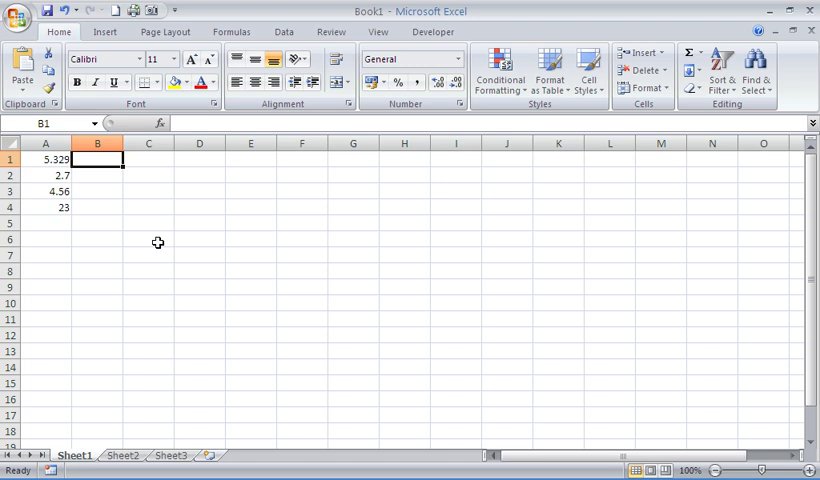
Begin a formula in B1 with an equals sign.
type("=")
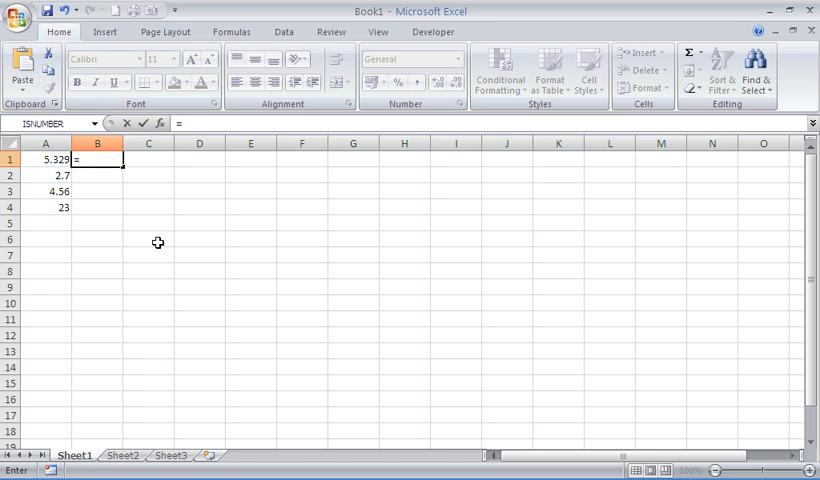
Enter =CEILING(A1,0.1) in B1 so 5.4 appears beside the first value.
type("ceilin")
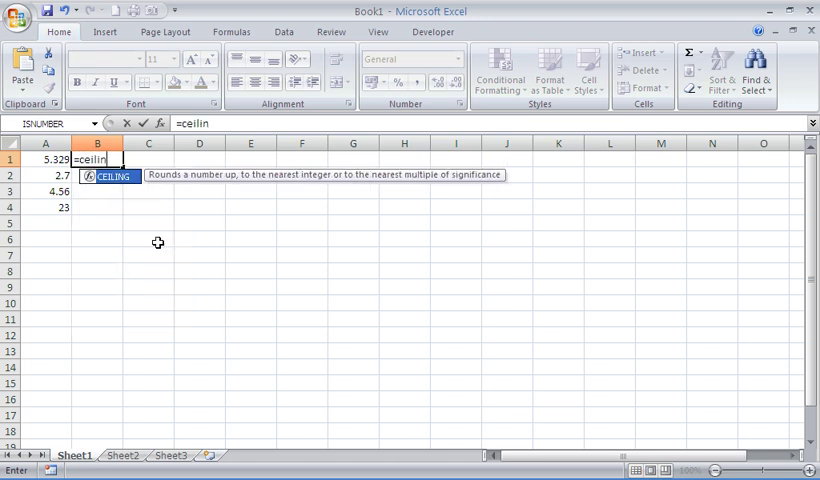
type("g")
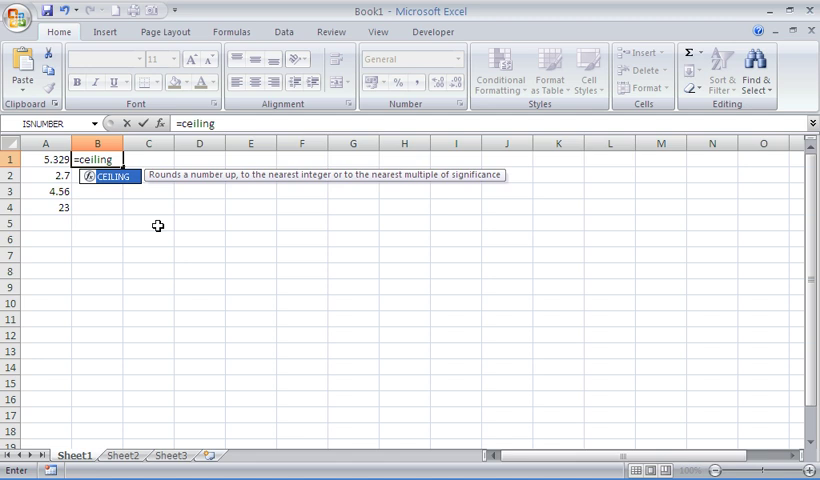
type("(")
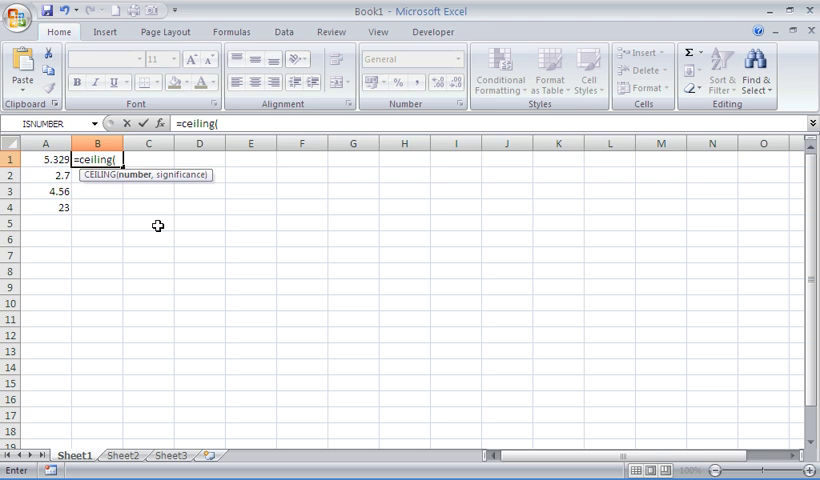
mouse_move(116, 200)
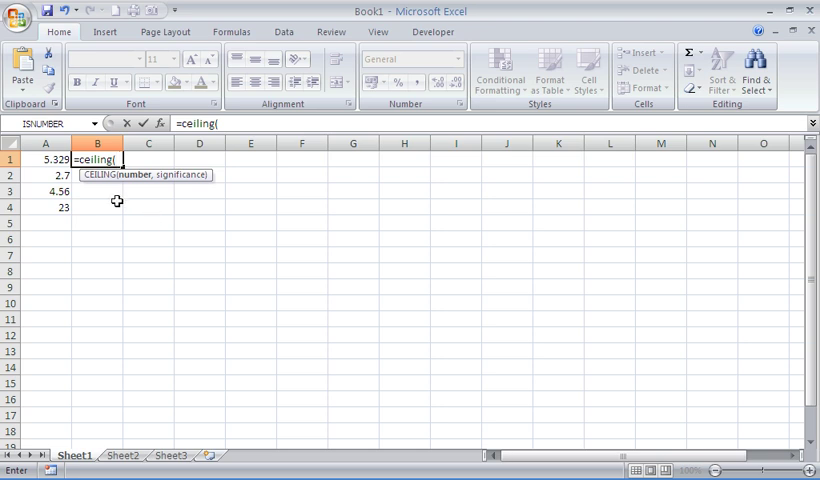
left_click(44, 160)
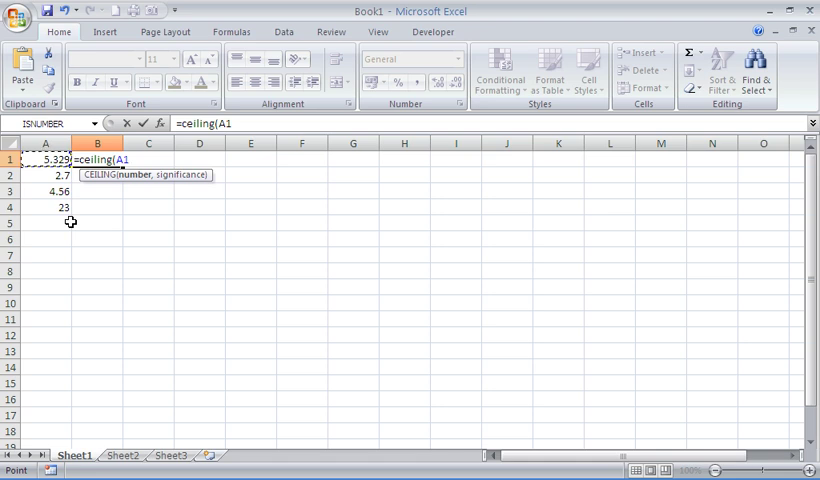
type(",")
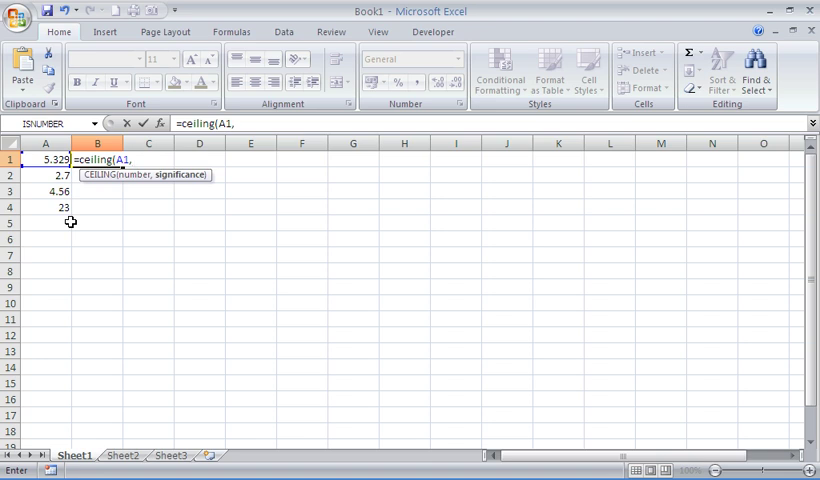
type("0.1")
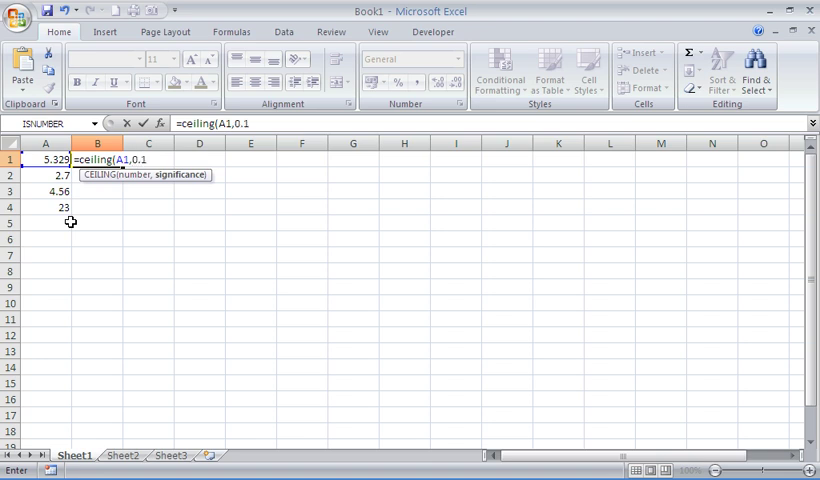
key("Return")
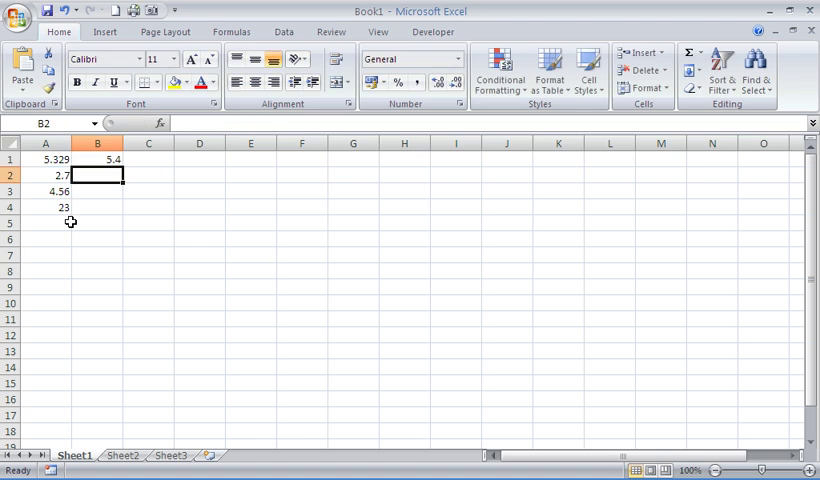
Enter =CEILING(A2,1) in B2 so 2.7 rounds up to 3.
type("=")
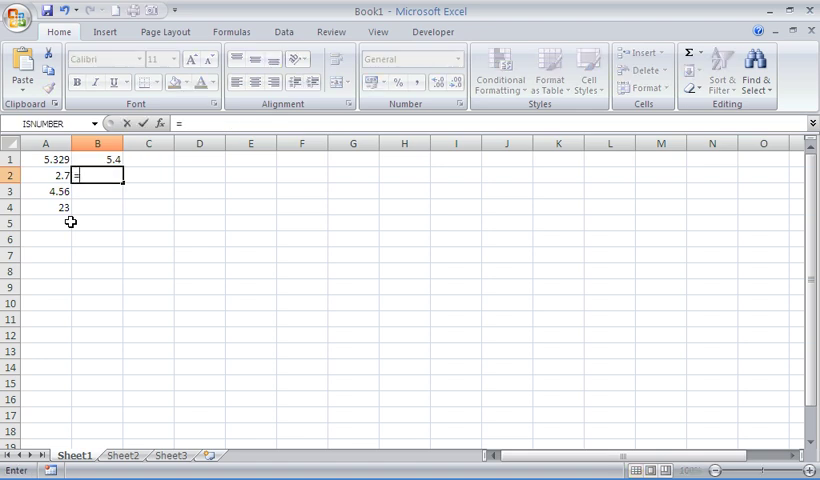
type("ceiling")
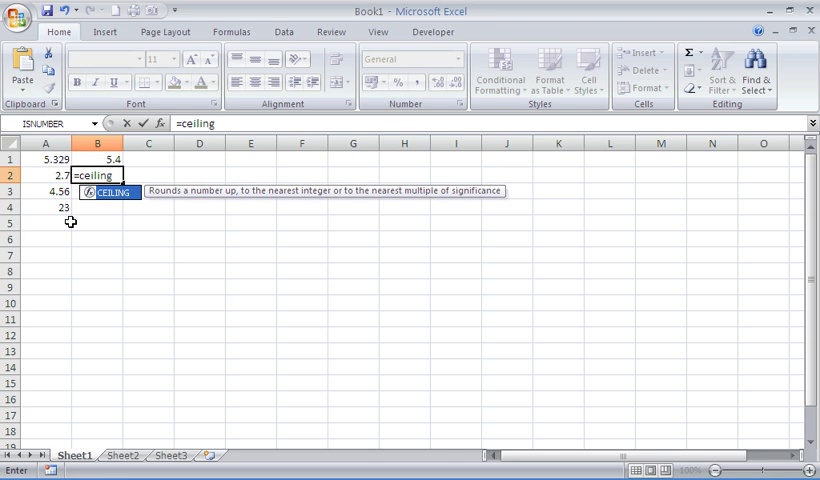
type("(")
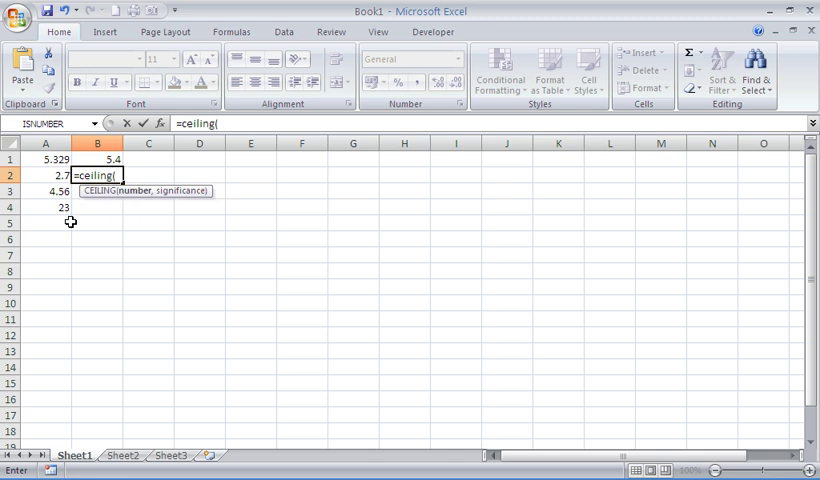
left_click(44, 174)
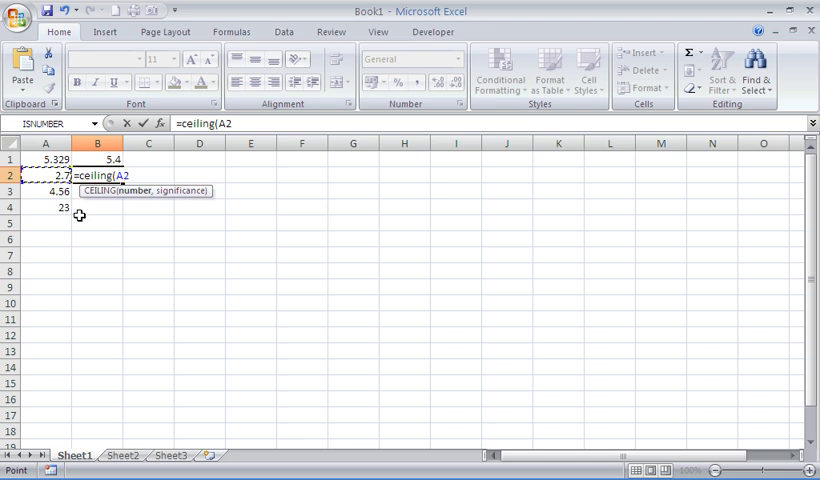
type(",")
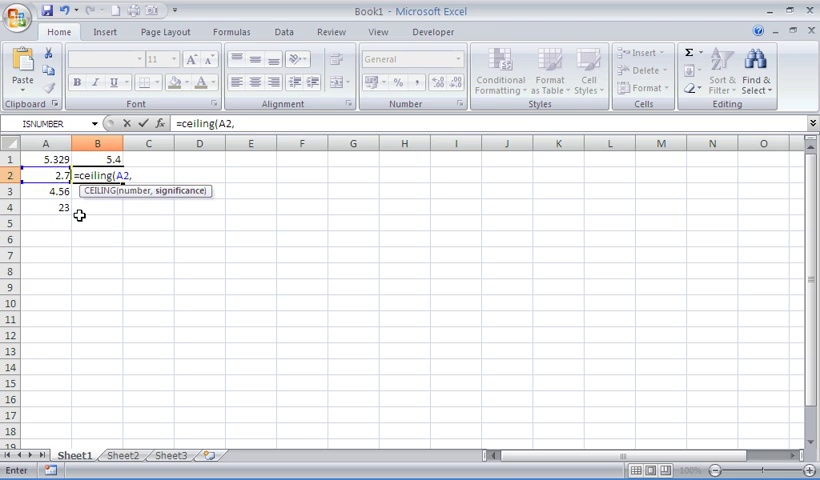
type("1")
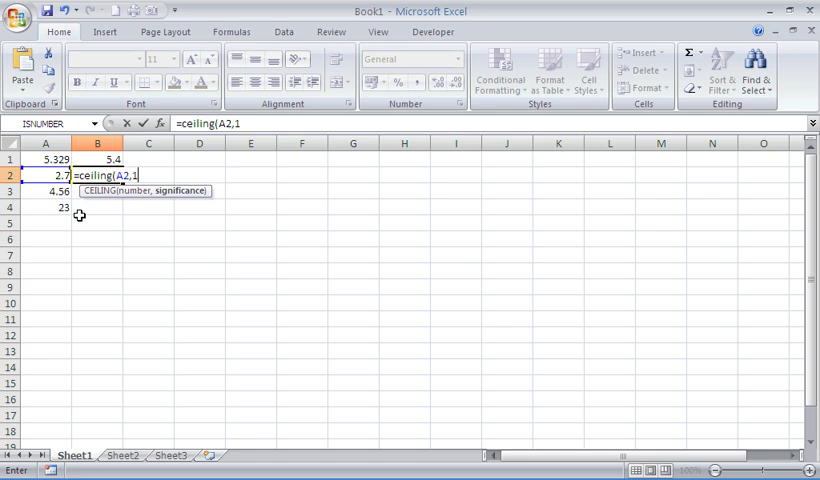
key("Return")
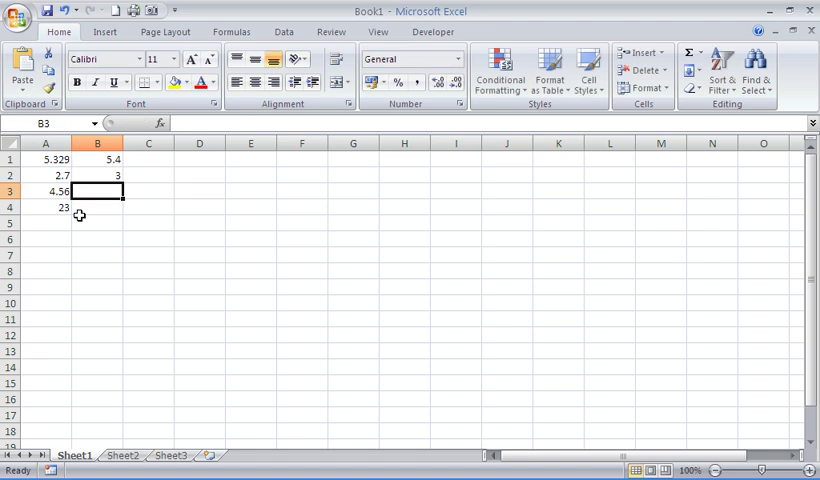
Enter =CEILING(A3,0.1) in B3 so 4.56 rounds up to 4.6.
type("=ceiling(")
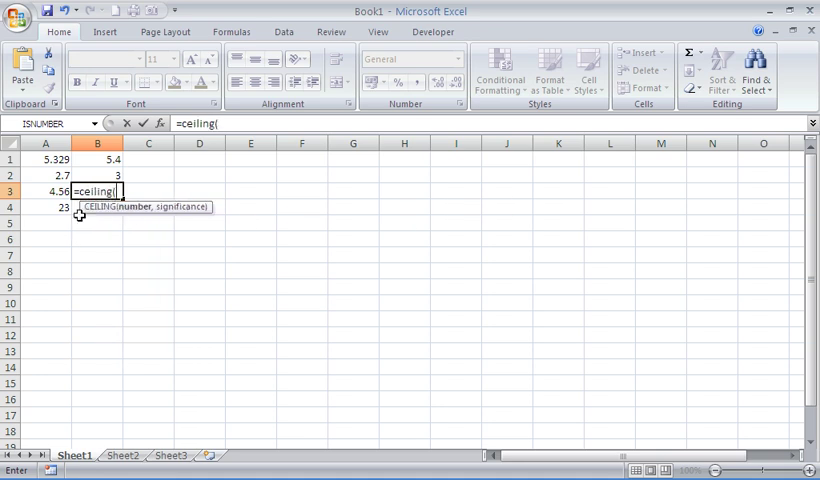
left_click(44, 192)
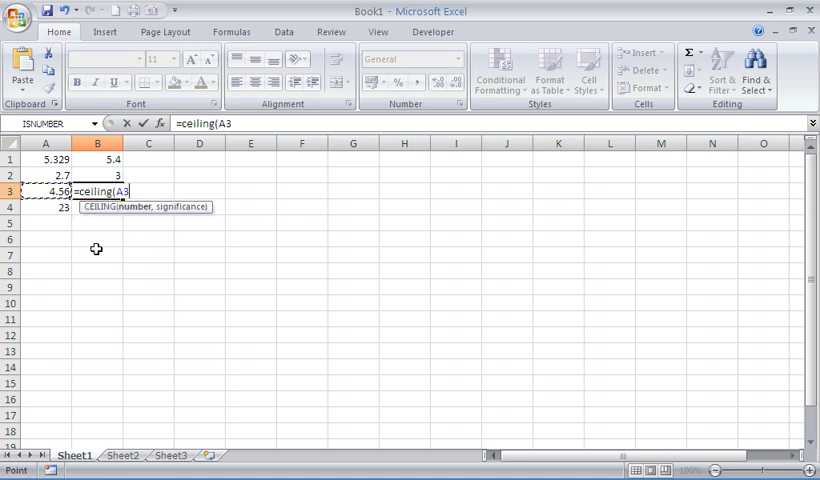
type(",0")
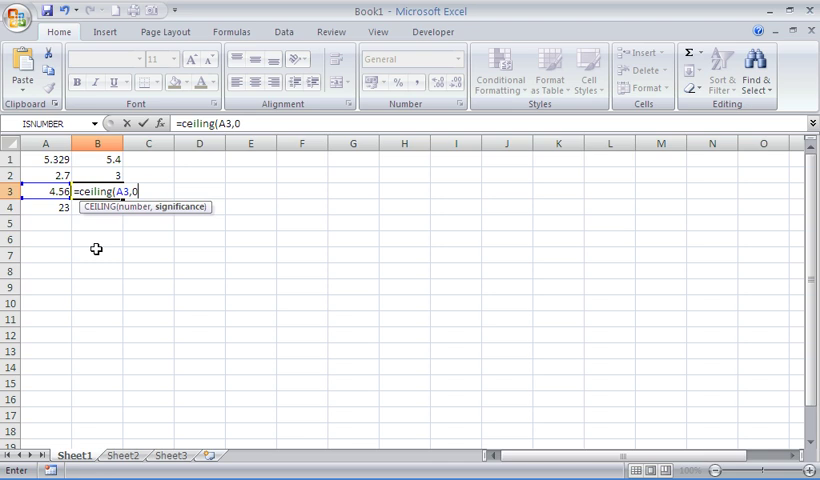
type(".1)")
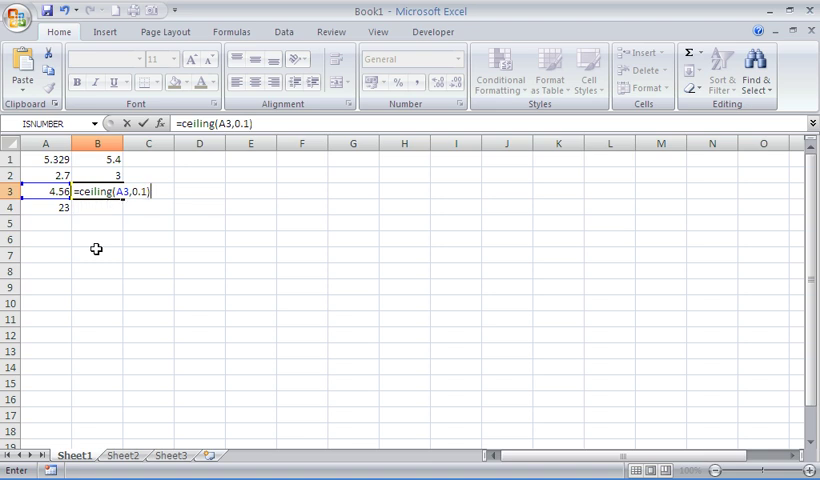
key("Return")
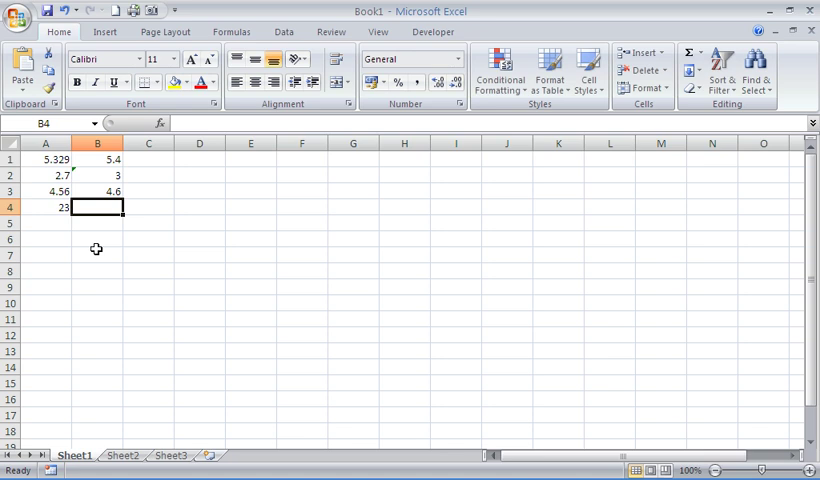
Enter =CEILING(A4,5) in B4 so 23 rounds up to 25.
type("=ceilin")
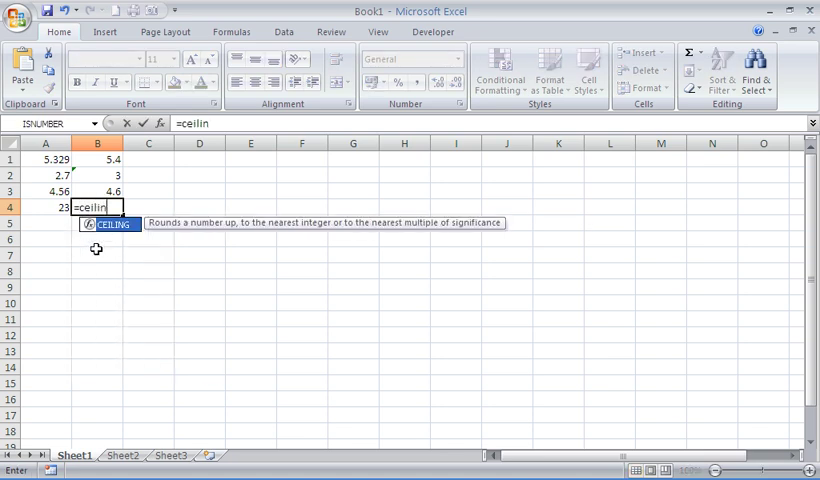
type("(")
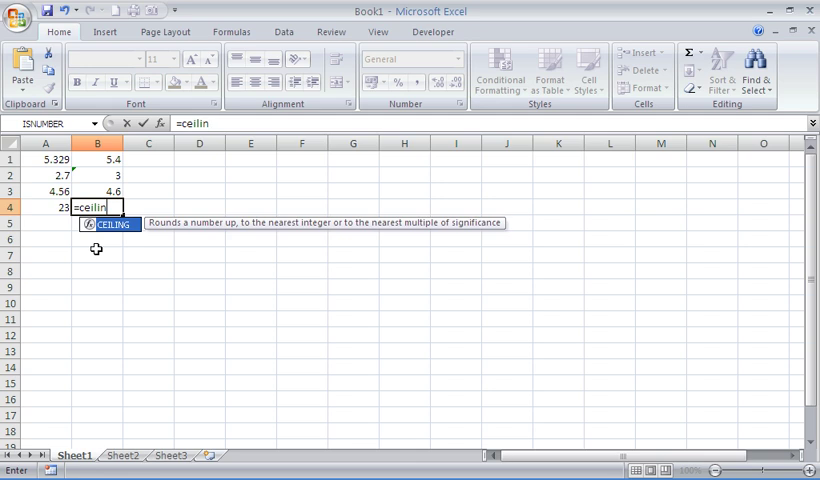
type("g(")
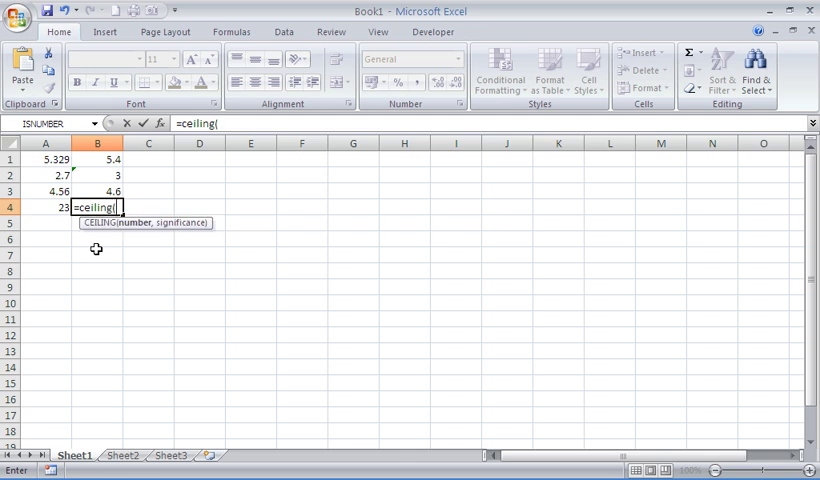
mouse_move(58, 210)
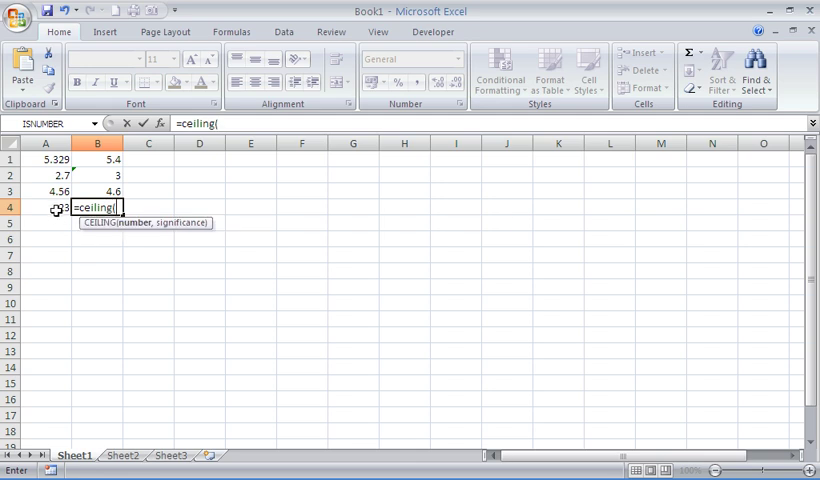
left_click(44, 208)
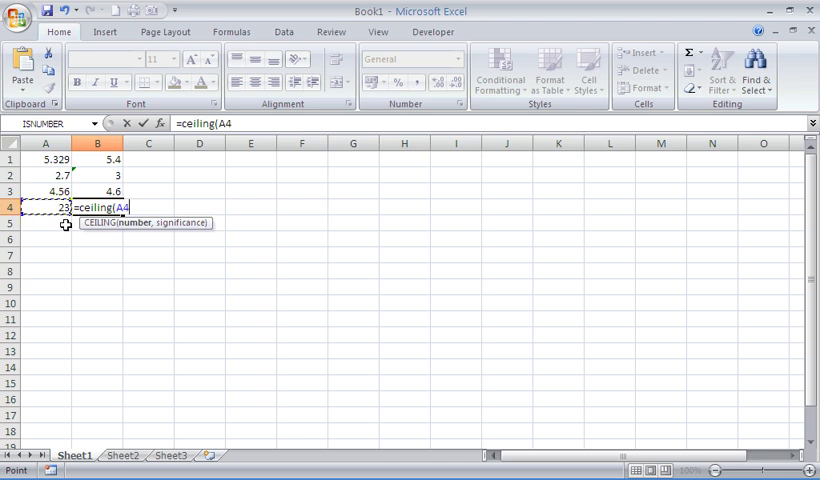
type(",")
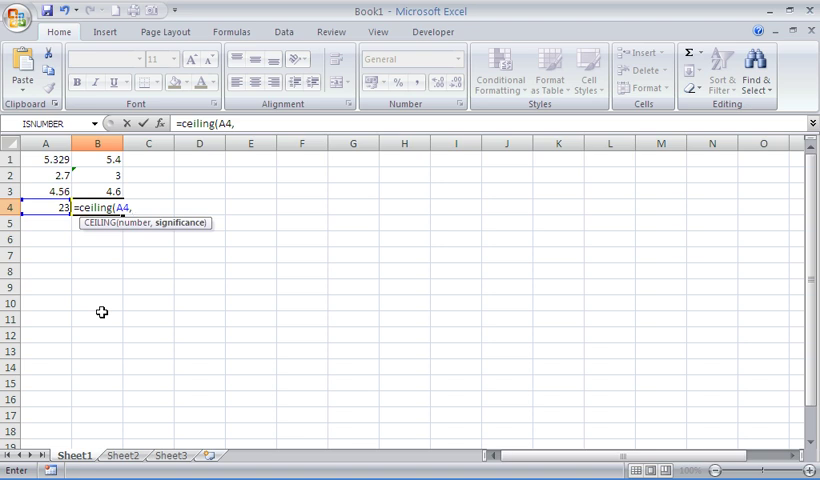
type("5")
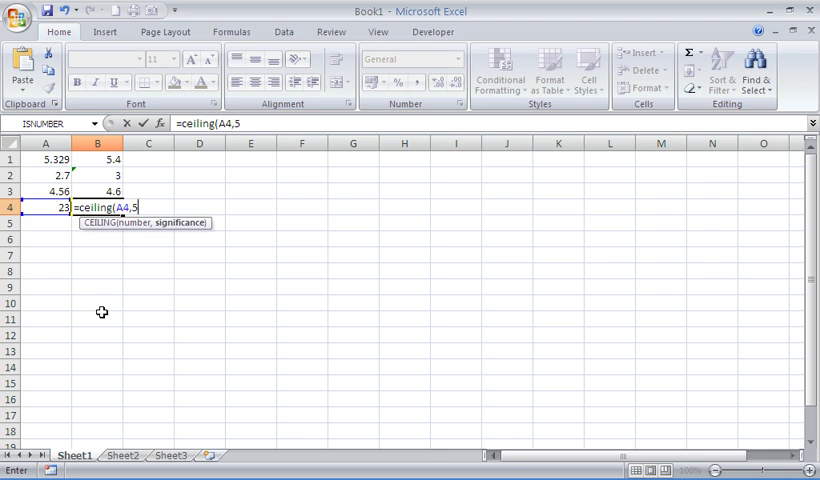
type(")")
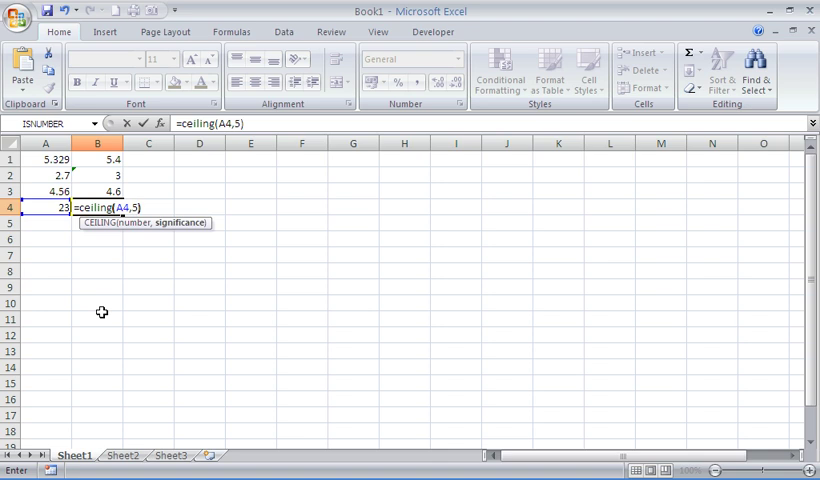
key("Return")
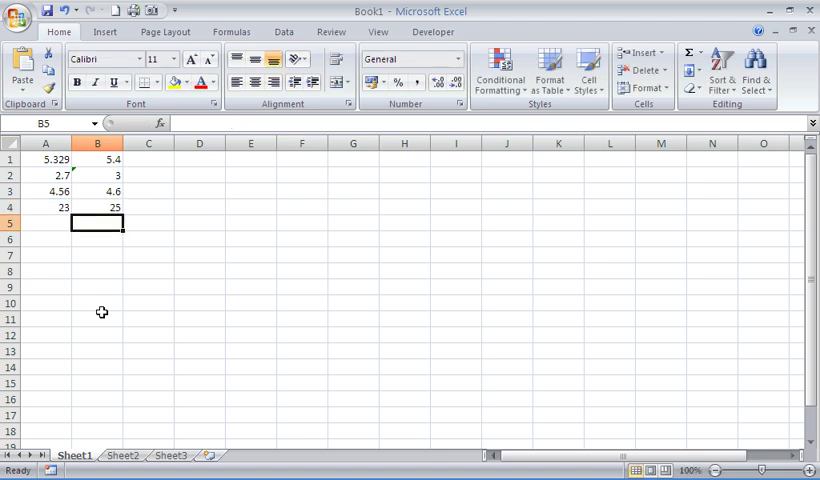